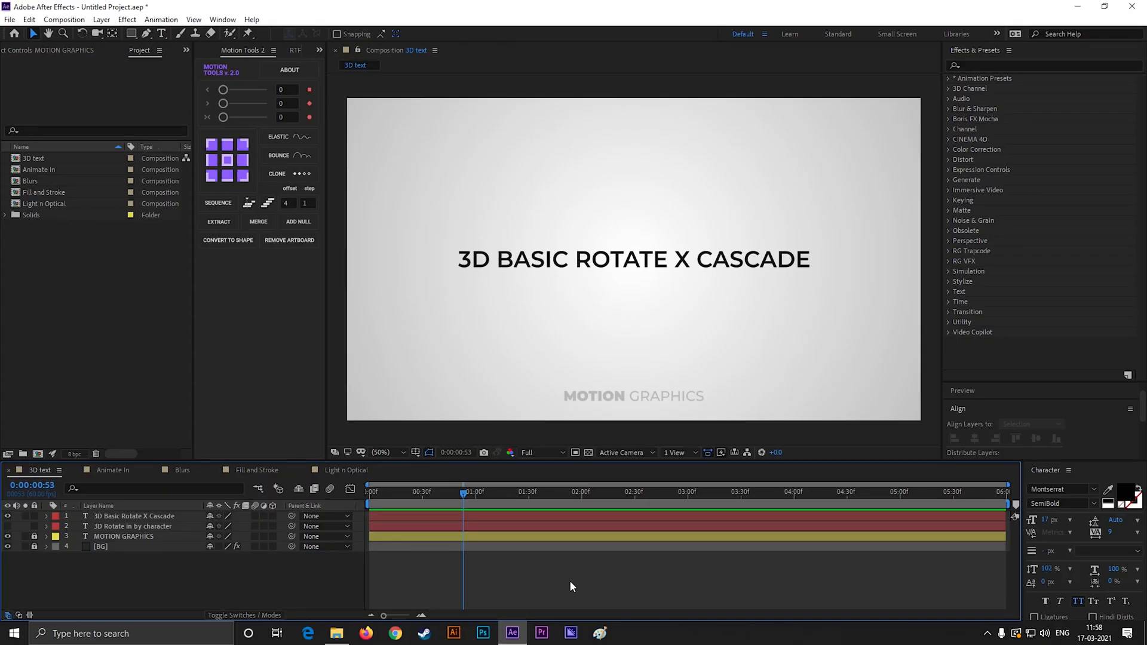
mouse_move(696, 346)
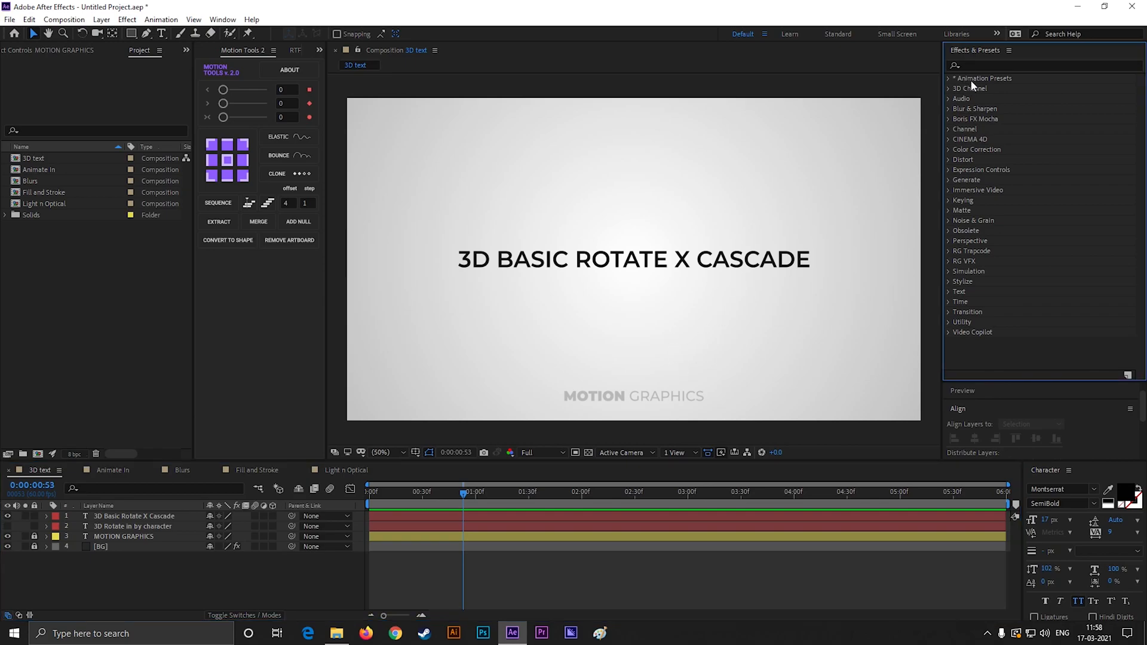
- Expand Animation Presets > Text > 3D Text to list the 3D Text presets
left_click(949, 78)
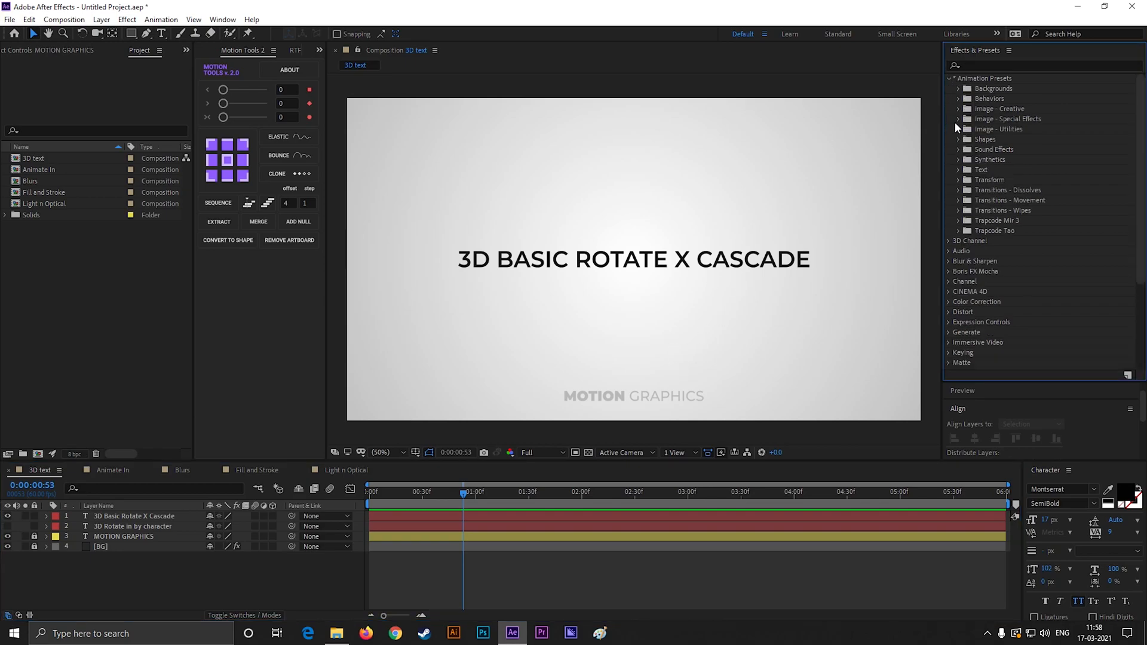
left_click(958, 169)
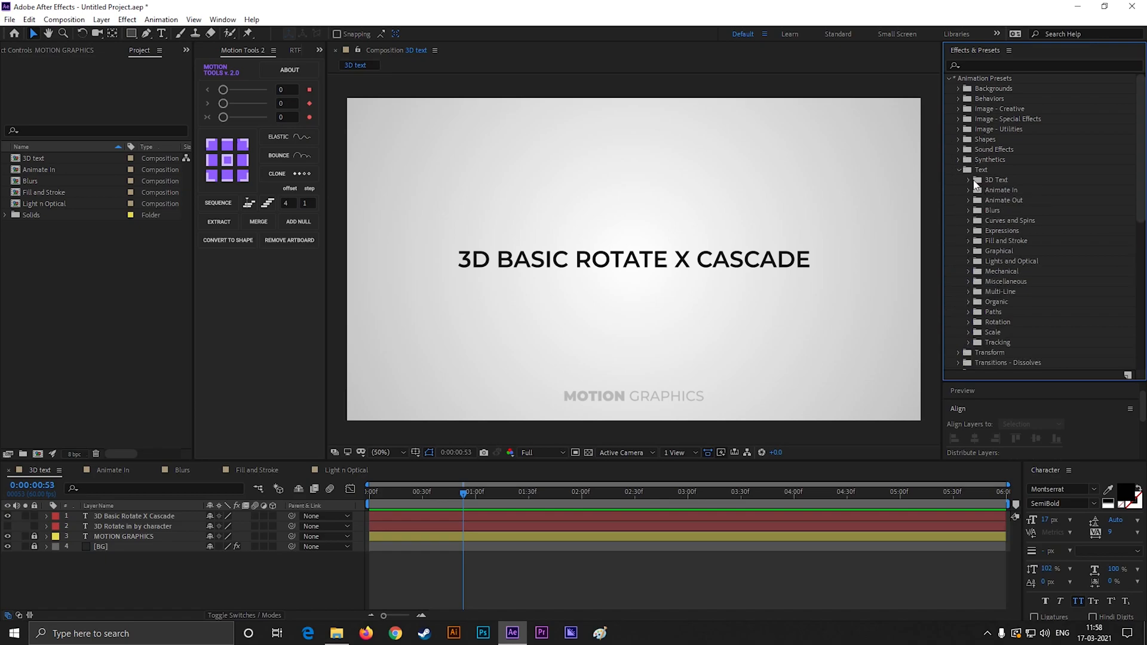
left_click(959, 179)
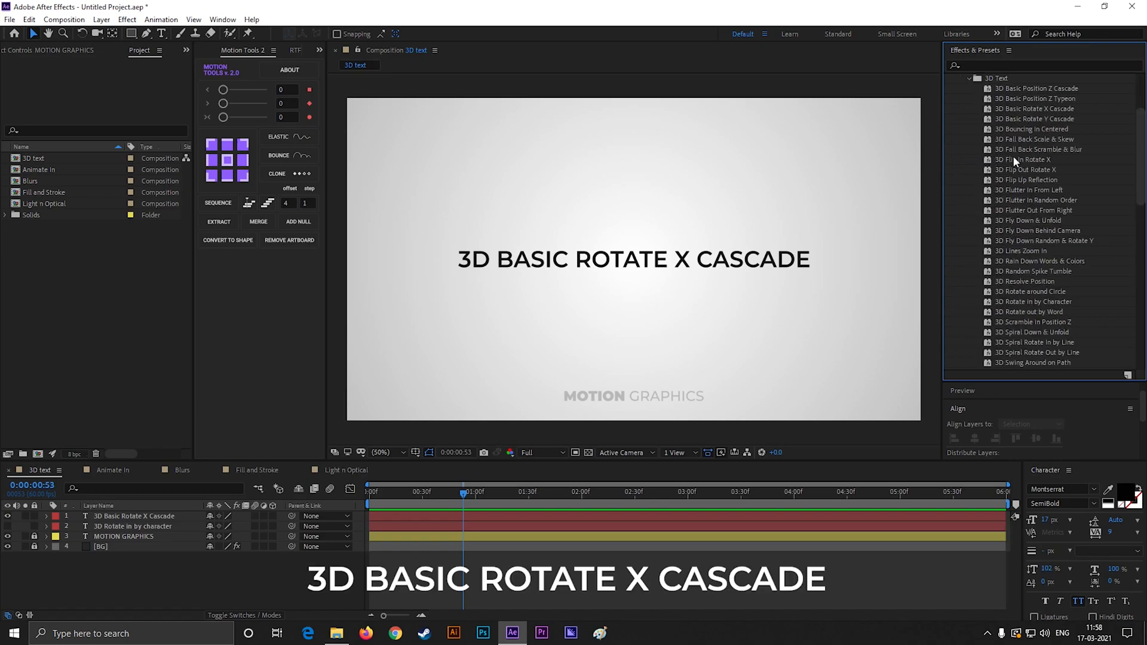
mouse_move(956, 188)
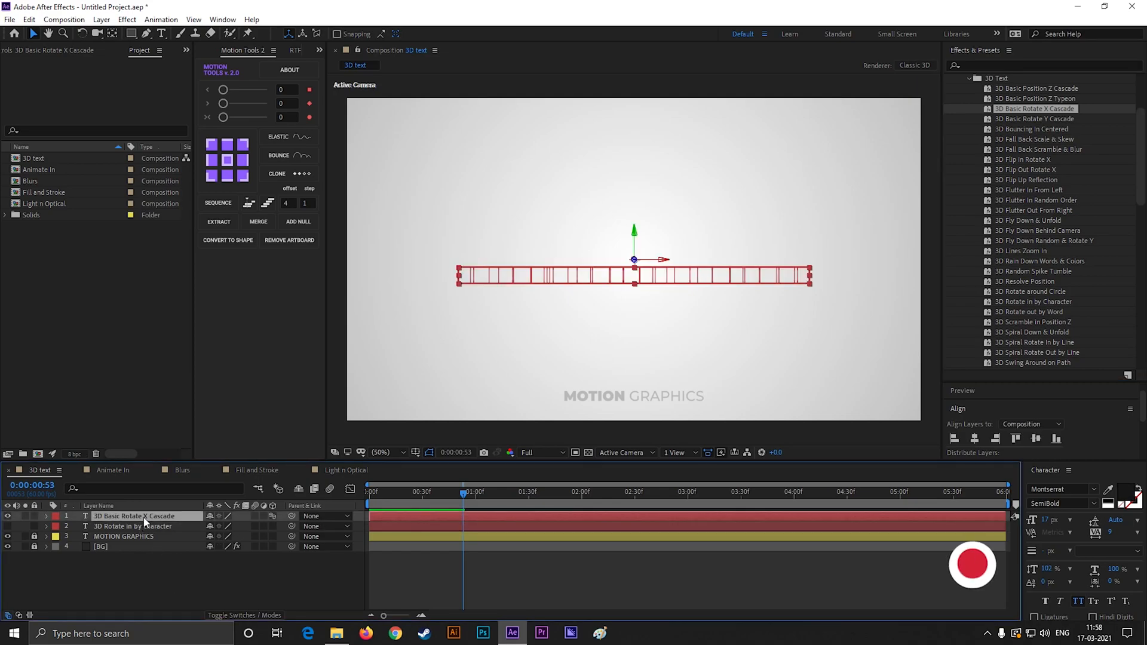
- Apply 3D Basic Rotate X Cascade to its title layer and preview the rotation
left_click(44, 516)
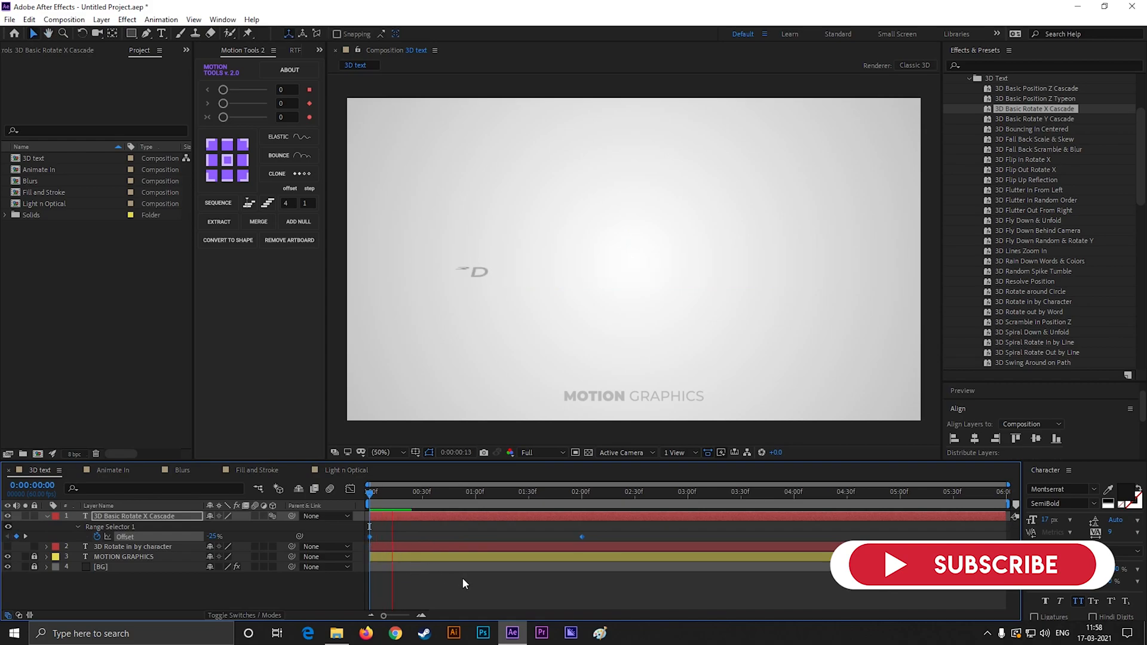
left_click(603, 492)
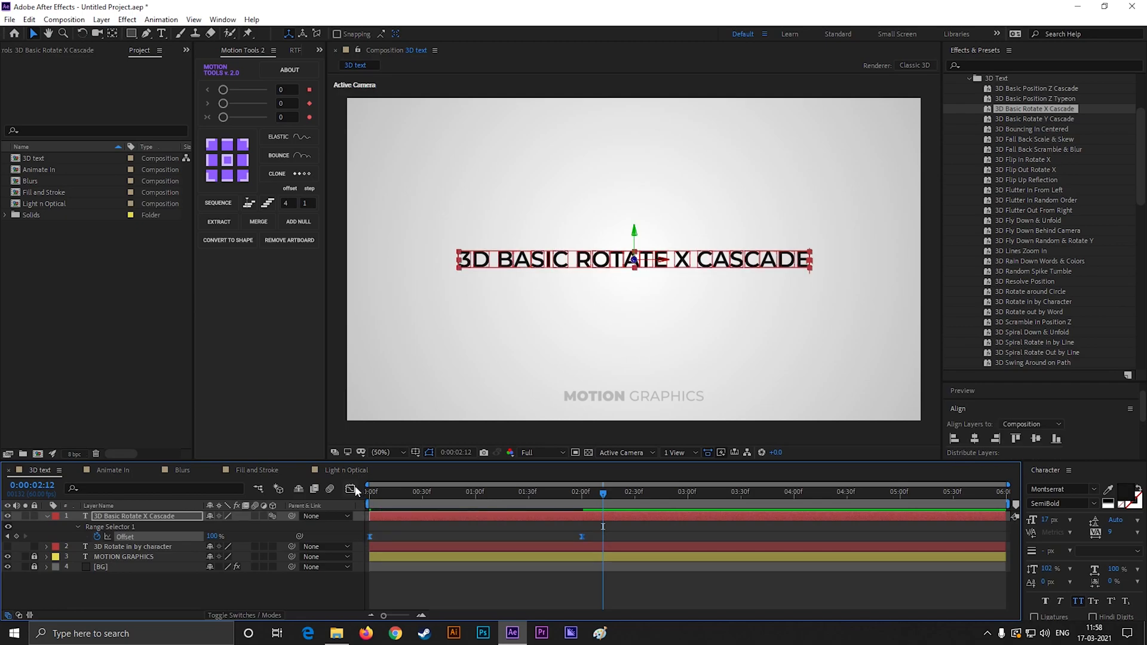
left_click(352, 490)
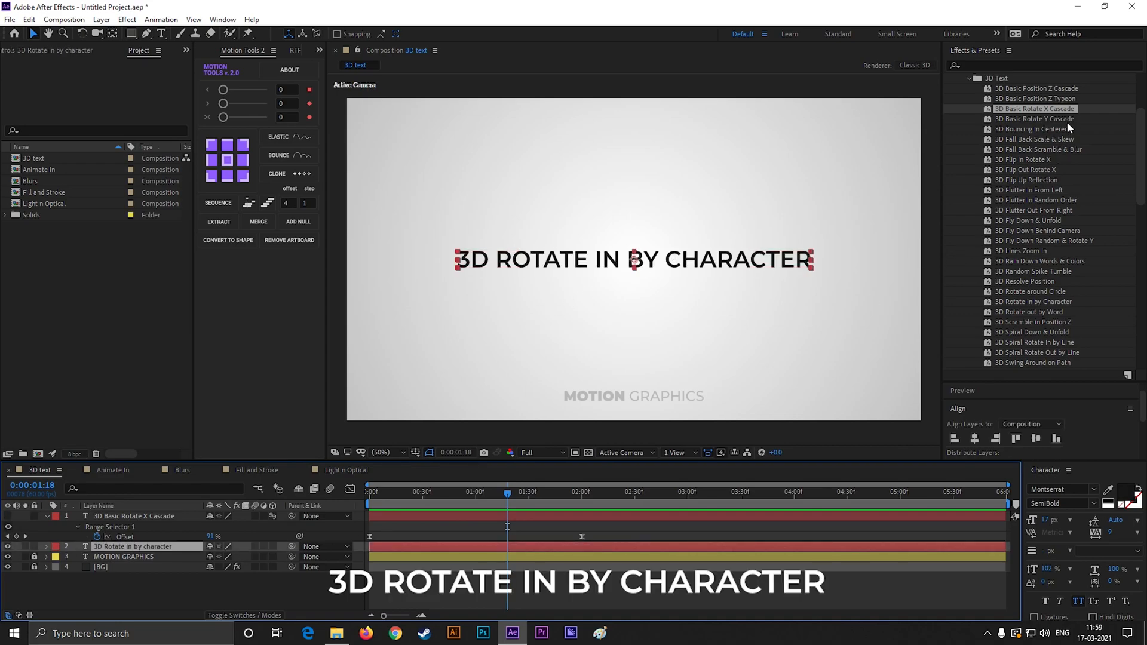
- Apply the 3D Rotate in by Character preset to the second title layer
left_click(1033, 301)
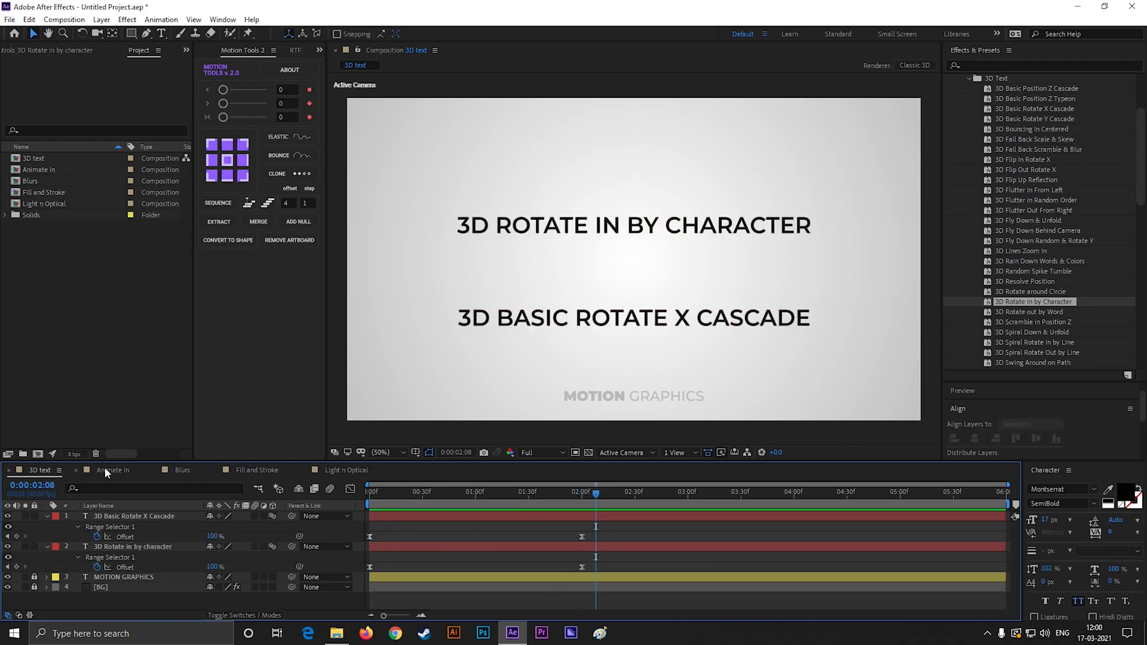
- Apply Slow Fade On to the SLOW FADE ON title in Animate In, then move to Blurs
left_click(114, 470)
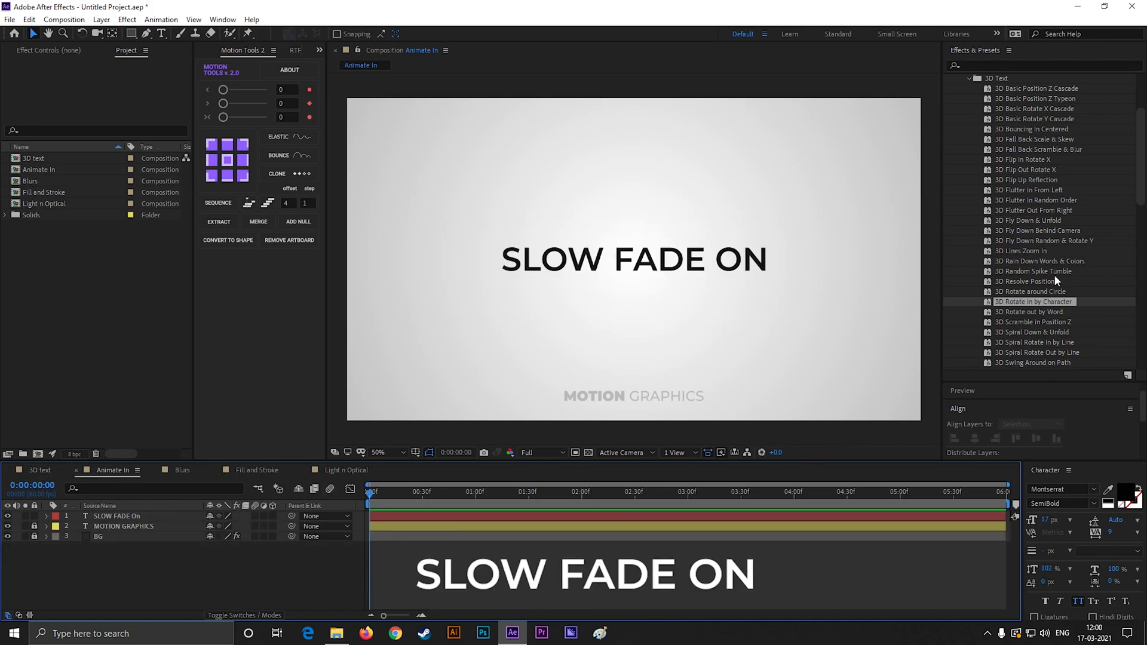
scroll("down", 3)
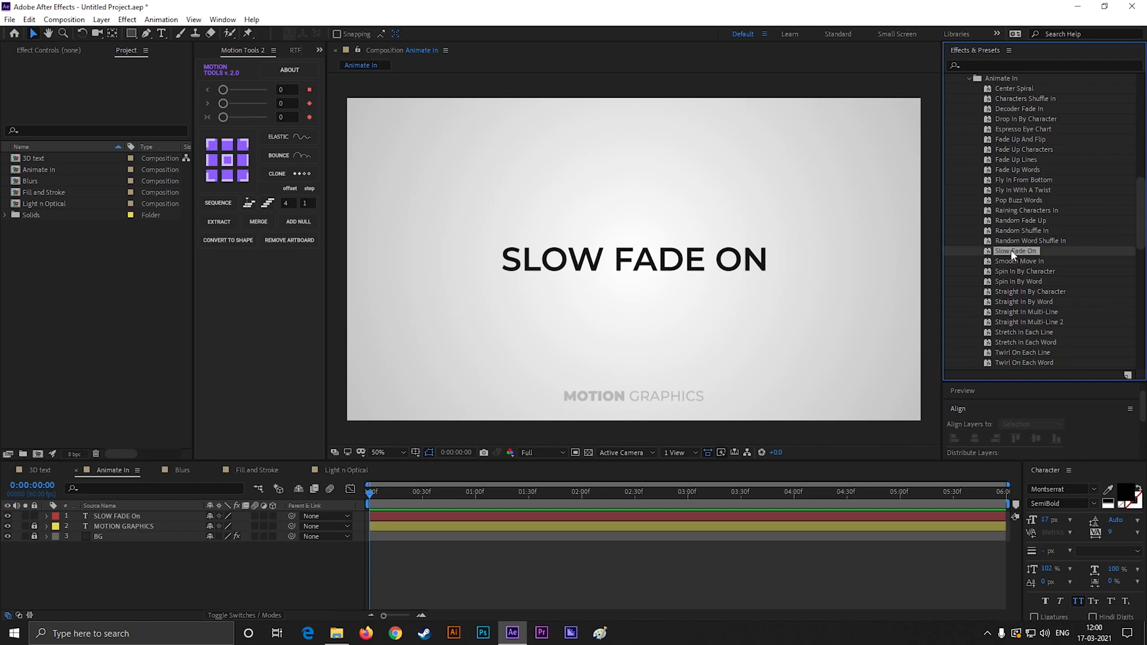
left_click(634, 260)
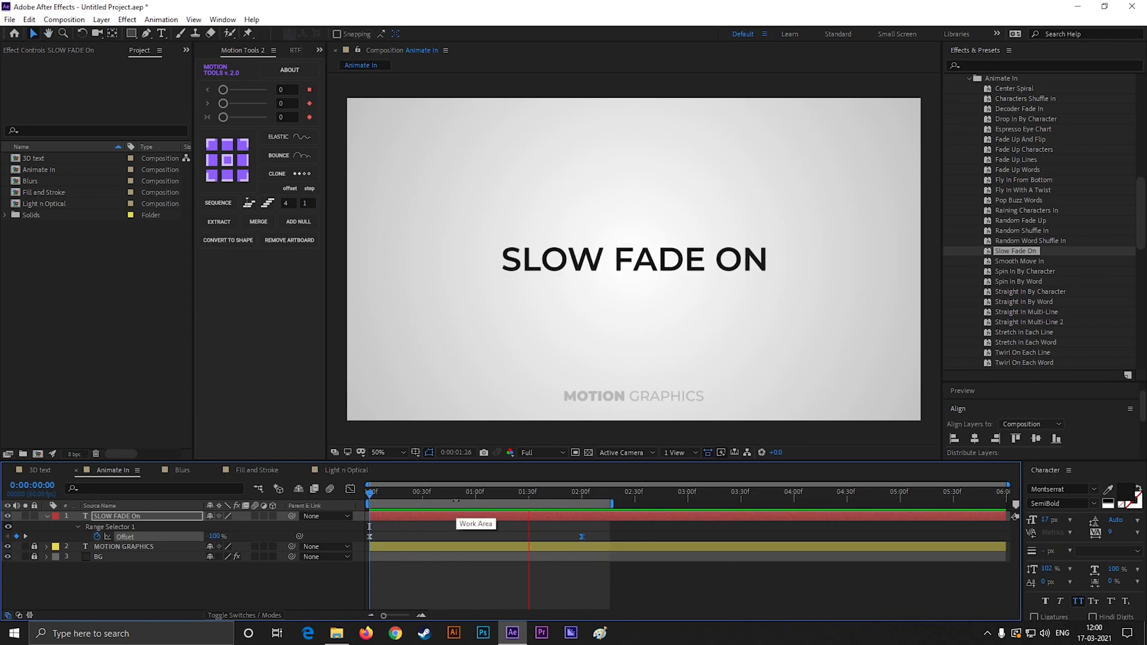
left_click(181, 470)
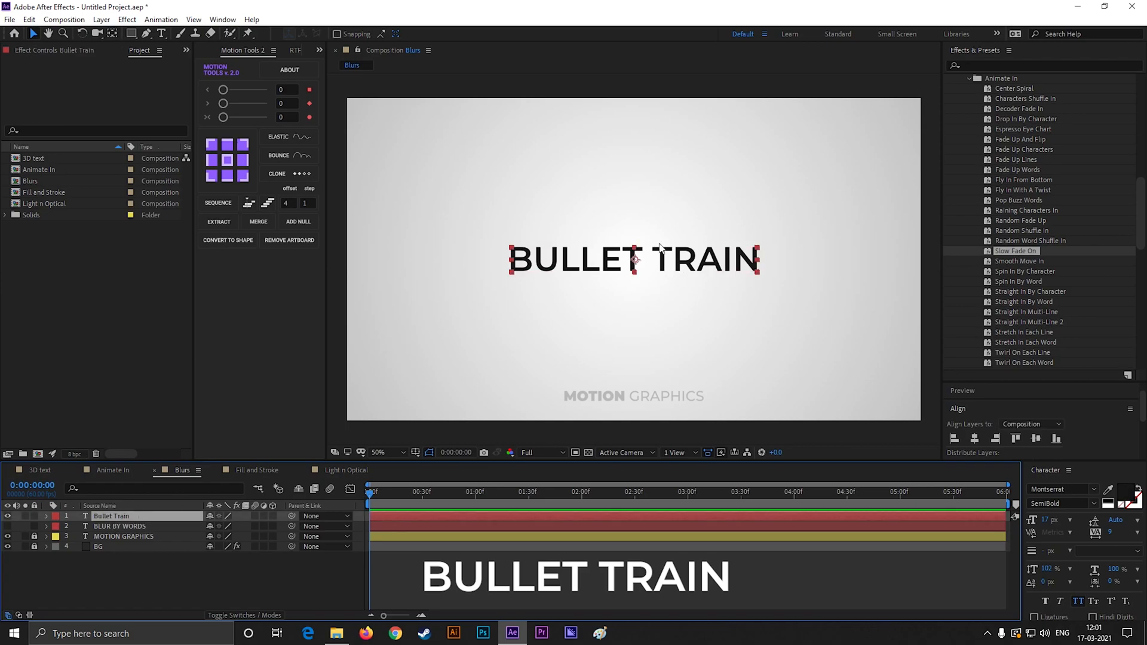
- Scroll to and expand the Text > Blurs preset group for the BULLET TRAIN title
scroll("down", 3)
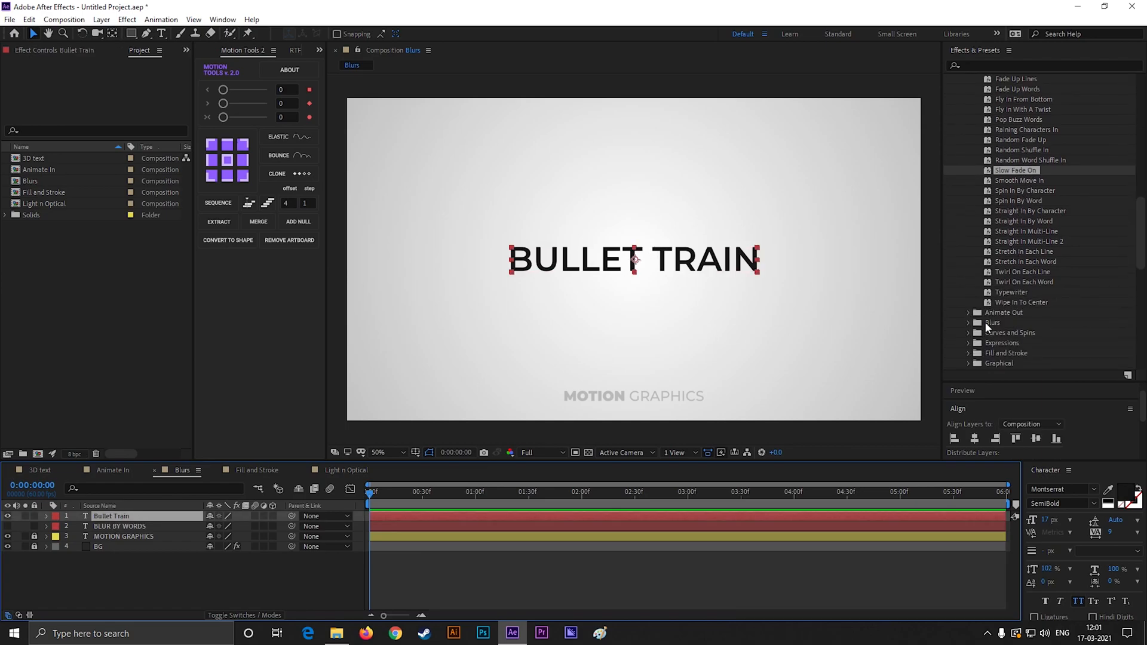
scroll("down", 3)
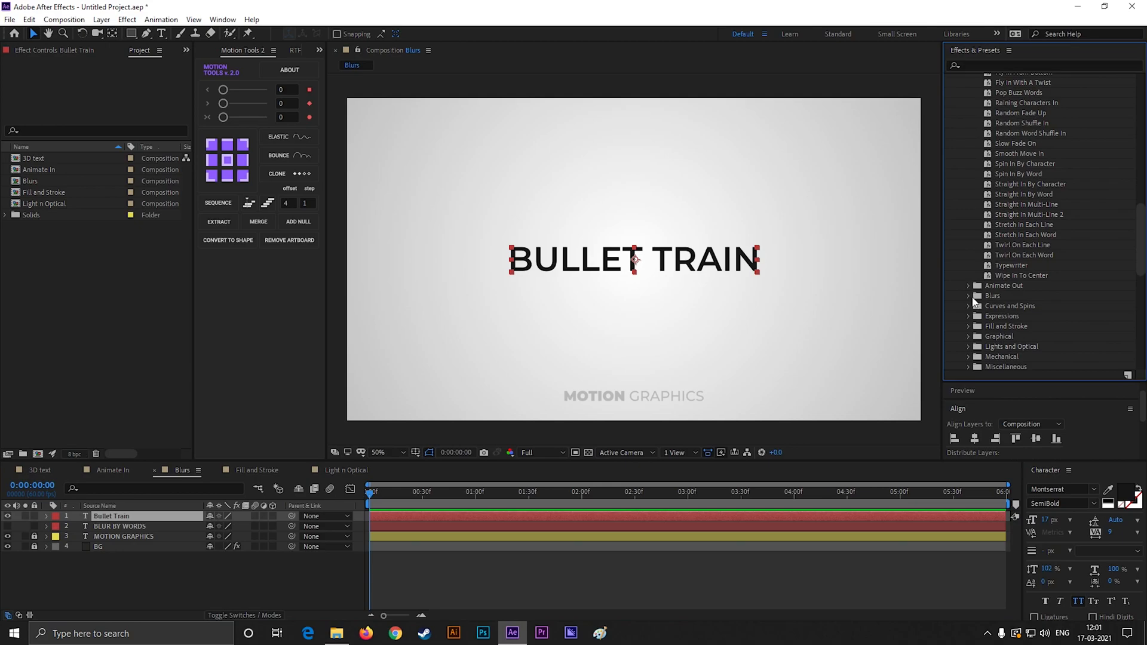
left_click(968, 296)
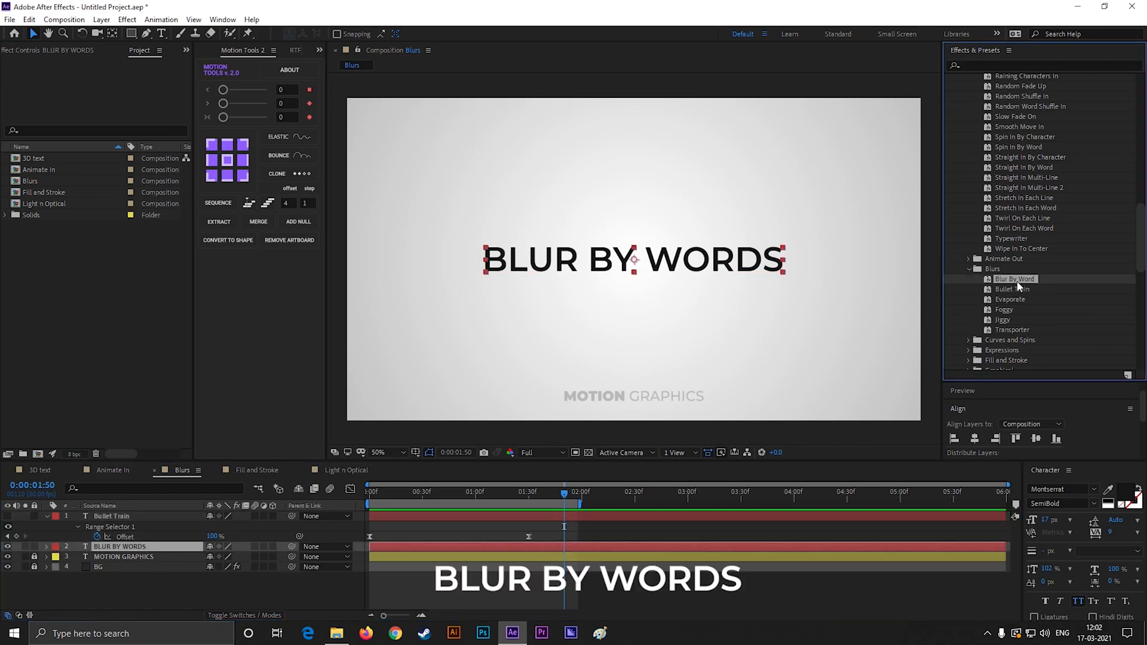
- Apply the Blur By Word preset to the BLUR BY WORDS title layer
left_click(411, 492)
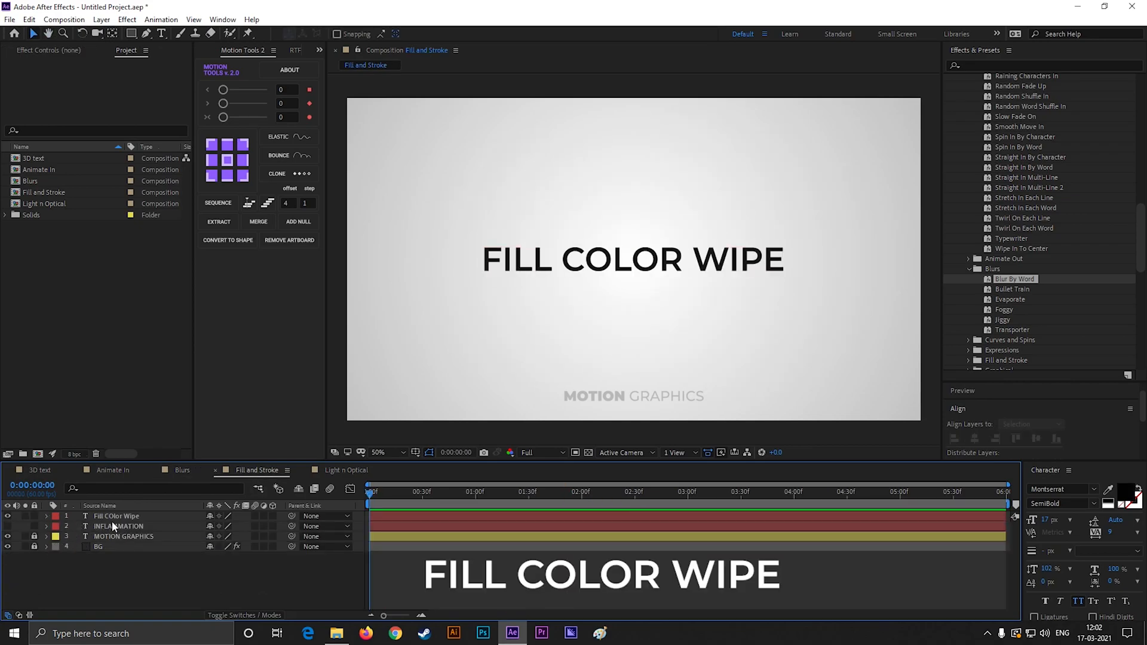
- Set FILL COLOR WIPE's Animator 1 fill to #252525 and Animator 2 fill to #2433FF
left_click(115, 516)
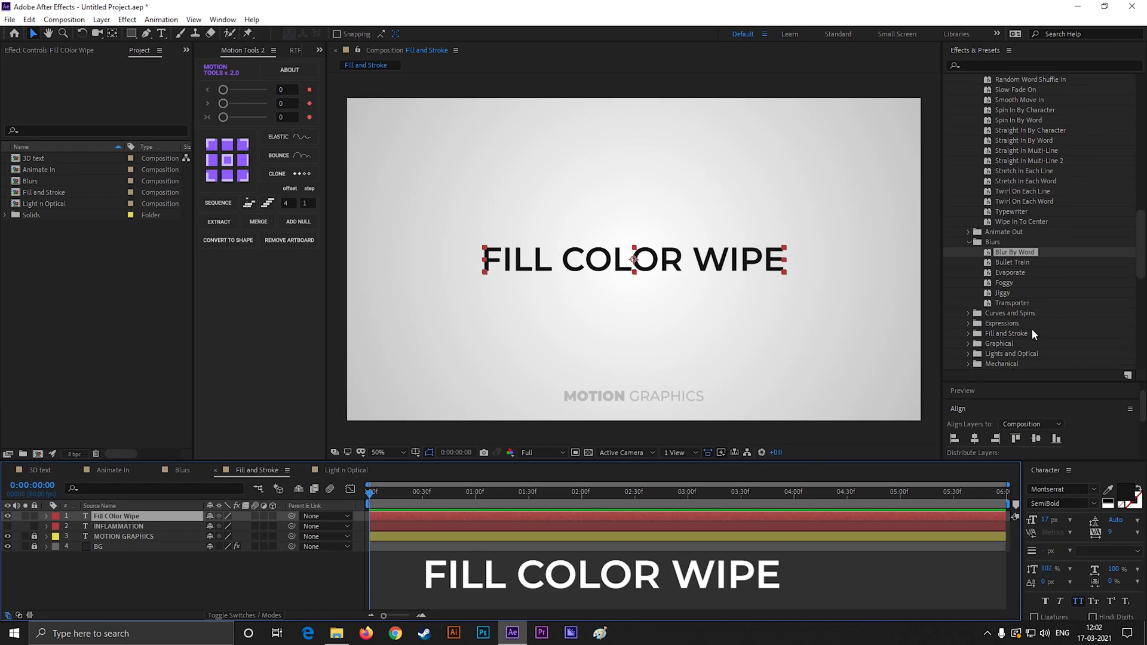
scroll("down", 3)
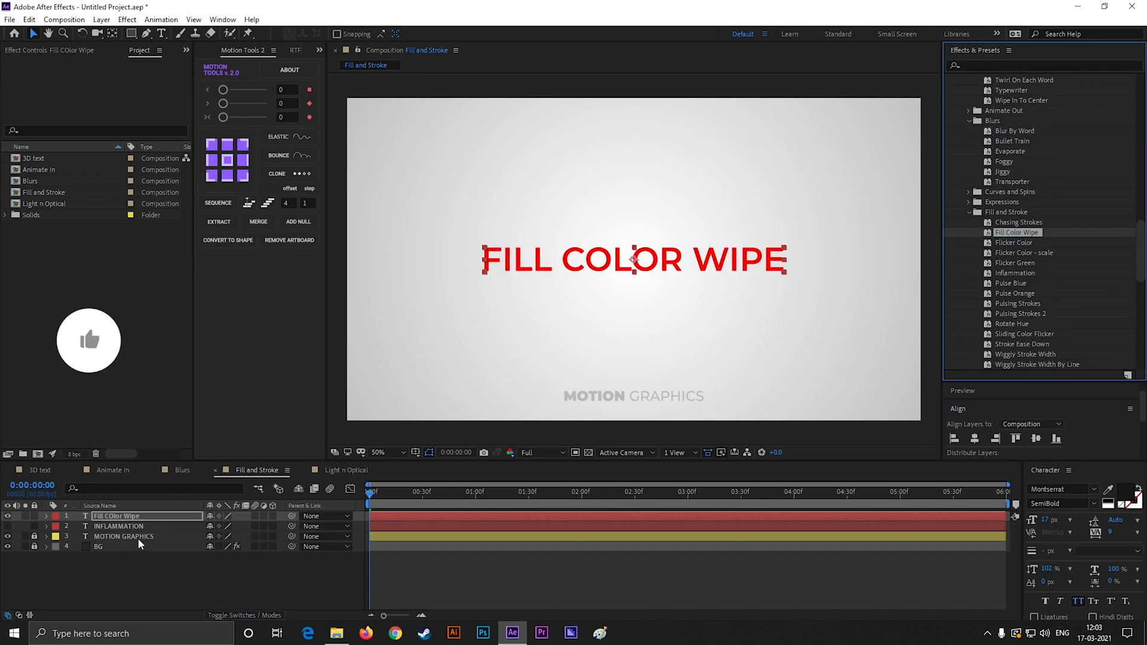
left_click(47, 516)
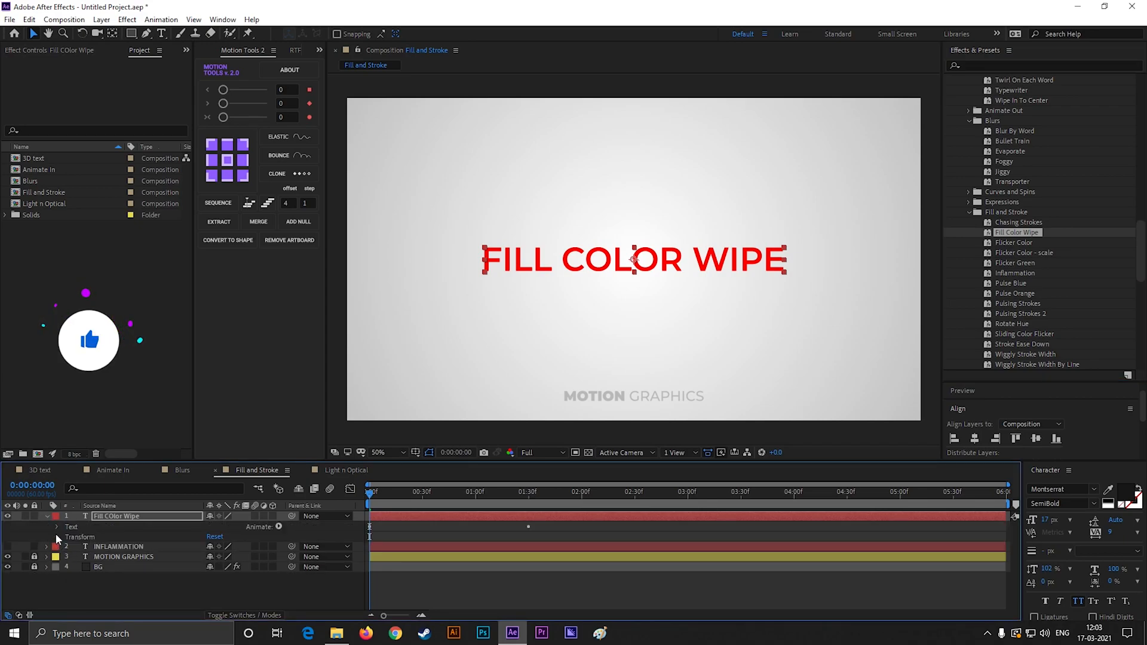
left_click(58, 538)
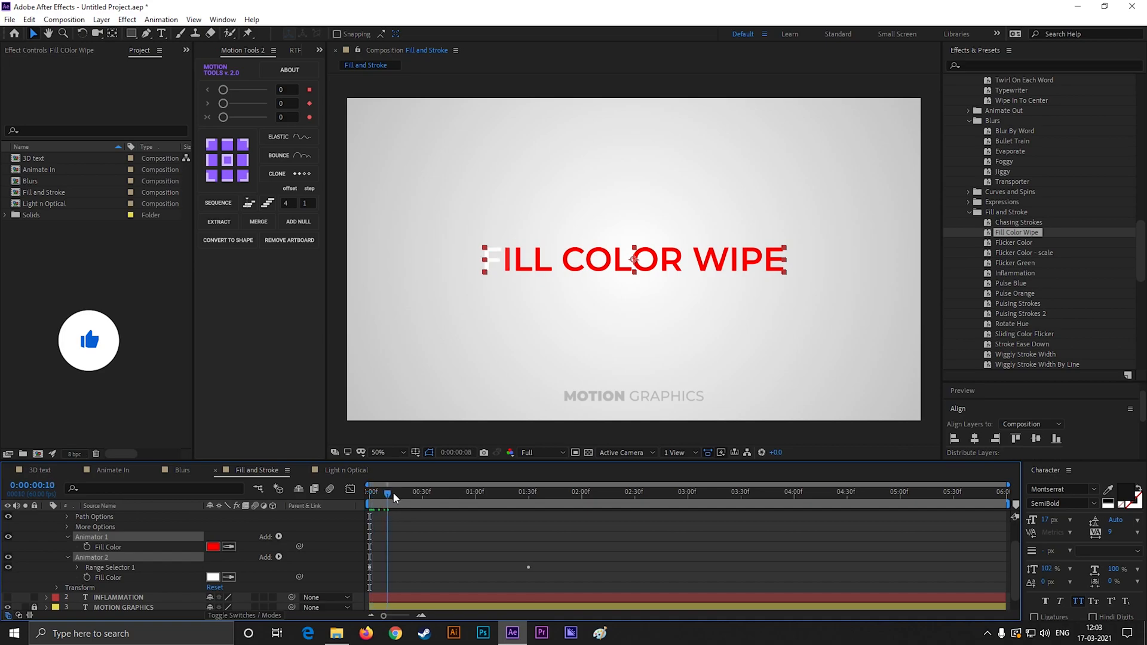
left_click(212, 547)
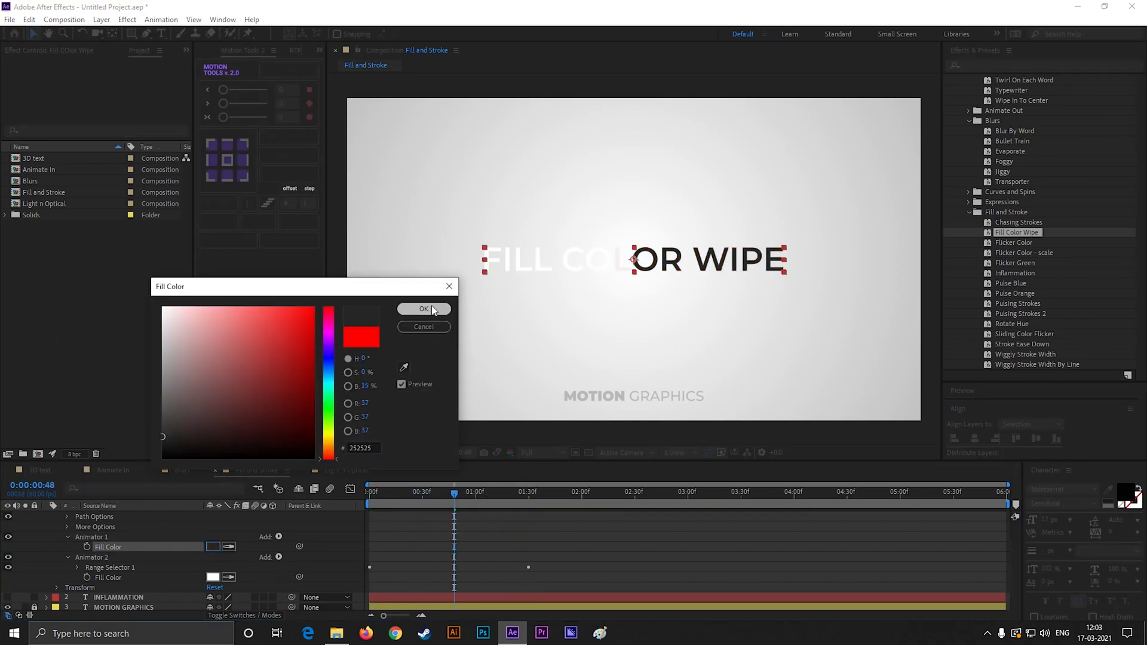
left_click(291, 306)
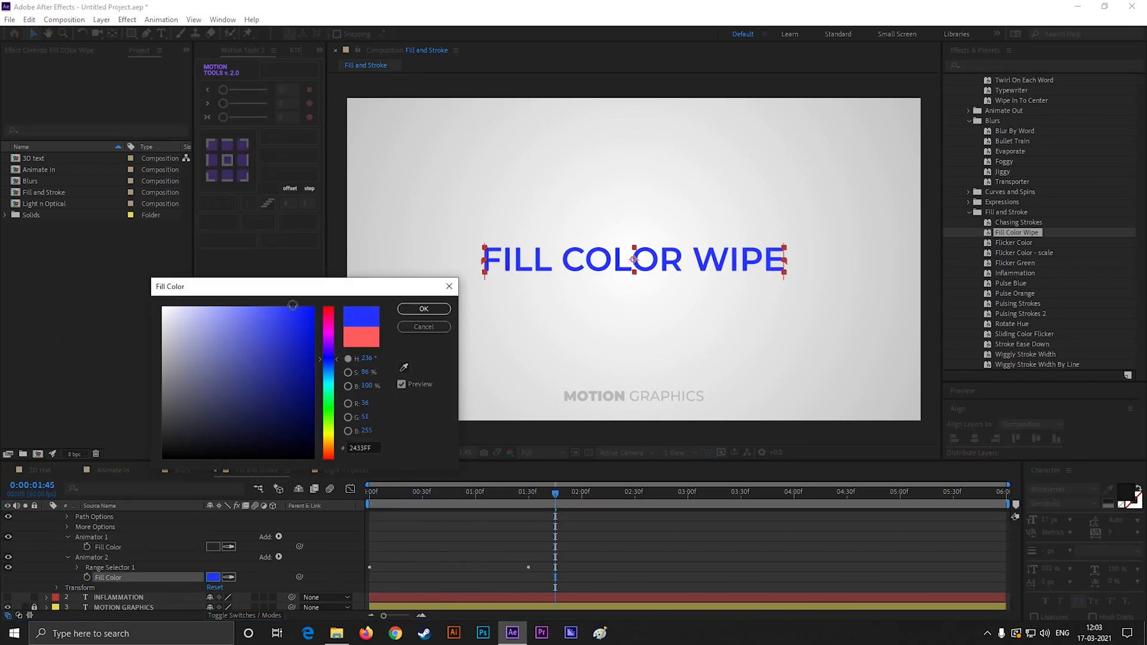
left_click(423, 308)
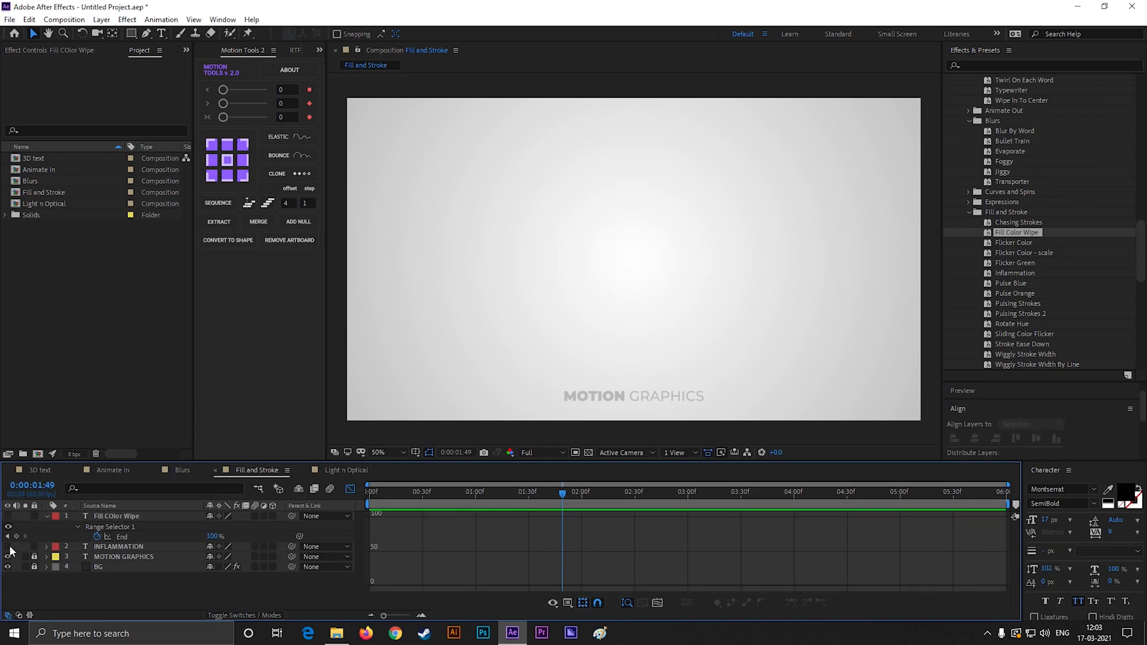
- Select the INFLAMMATION layer to receive the Inflammation preset
left_click(118, 547)
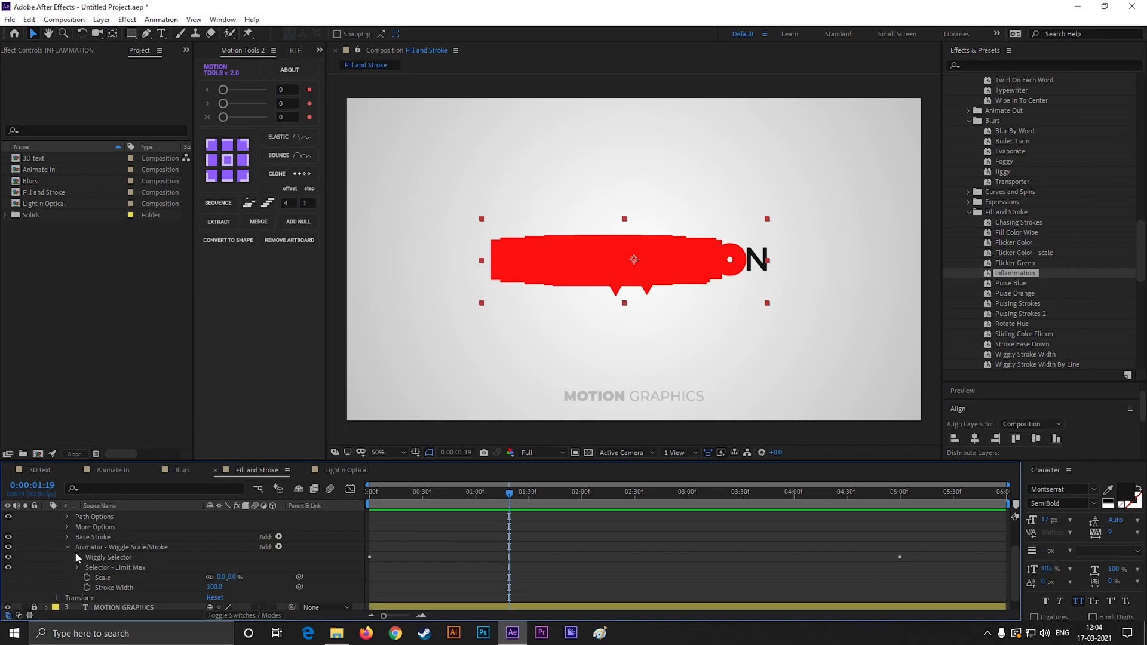
- Set INFLAMMATION's Base Stroke colour to greyish mauve #A296A5
left_click(67, 536)
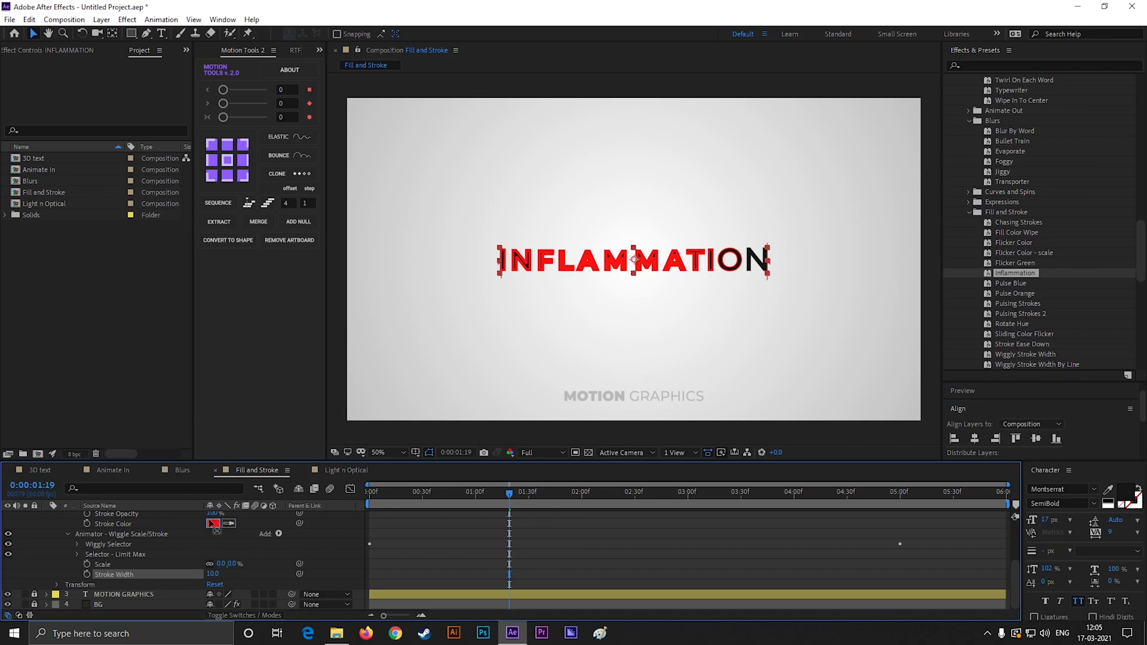
left_click(214, 524)
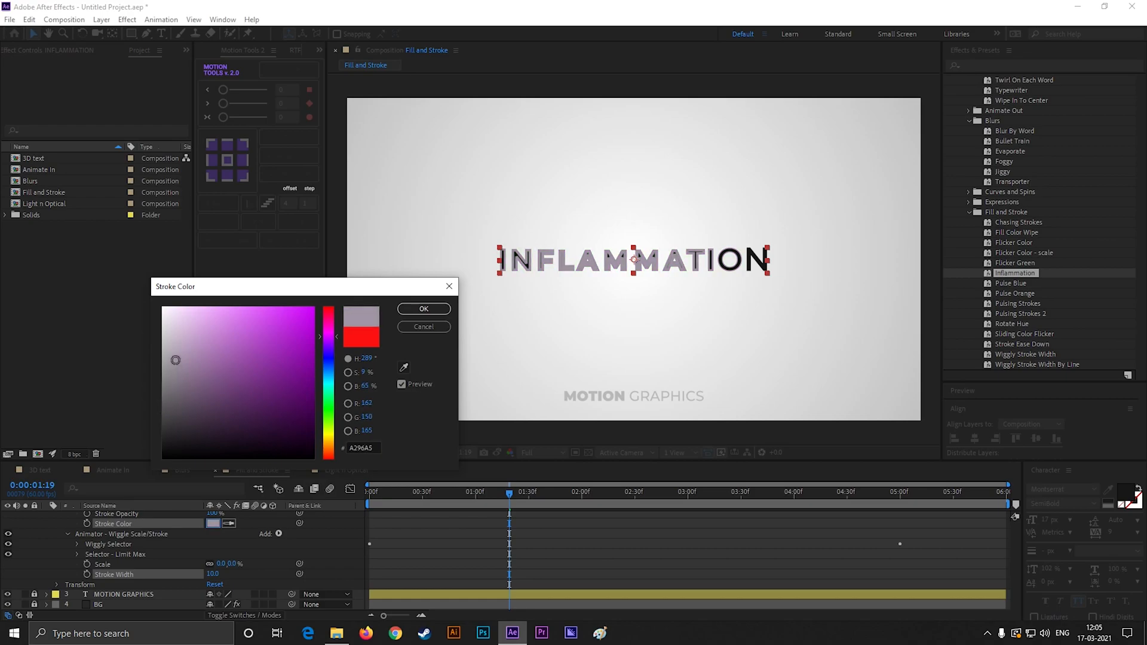
left_click(423, 308)
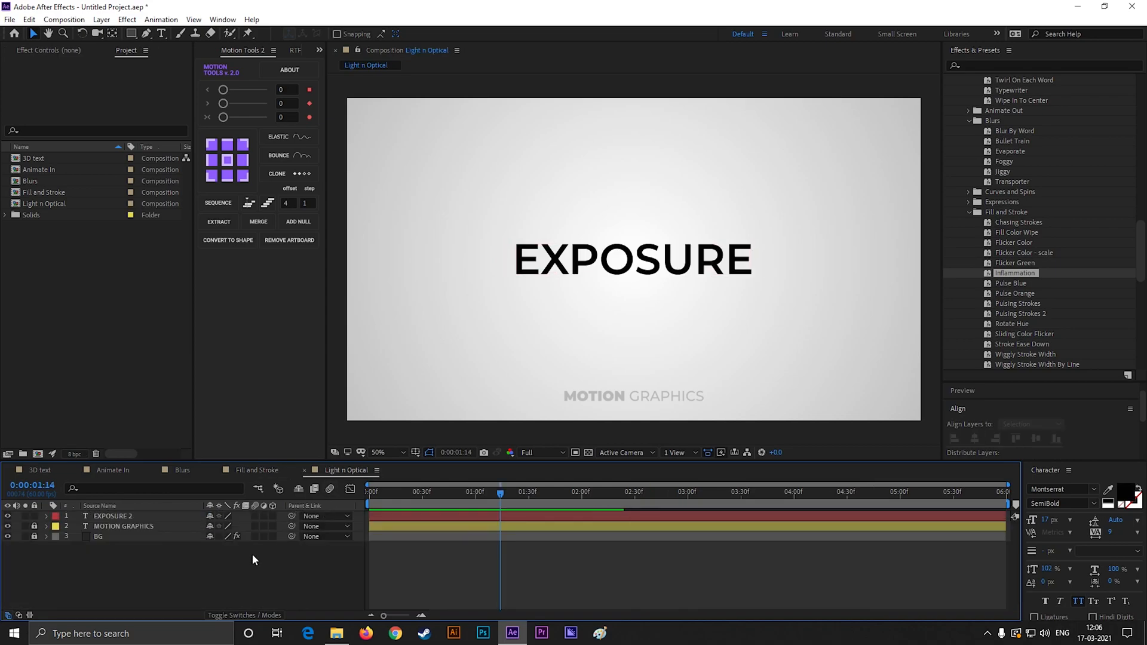
- Apply the Exposure preset from Lights and Optical to the EXPOSURE 2 layer
left_click(113, 516)
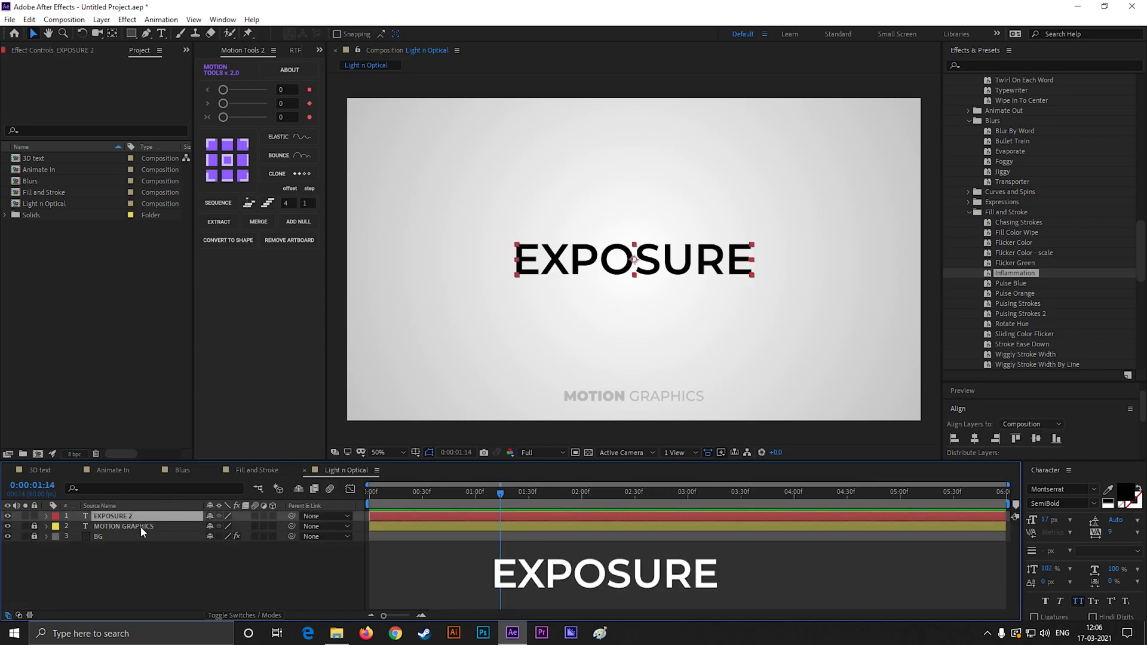
mouse_move(968, 223)
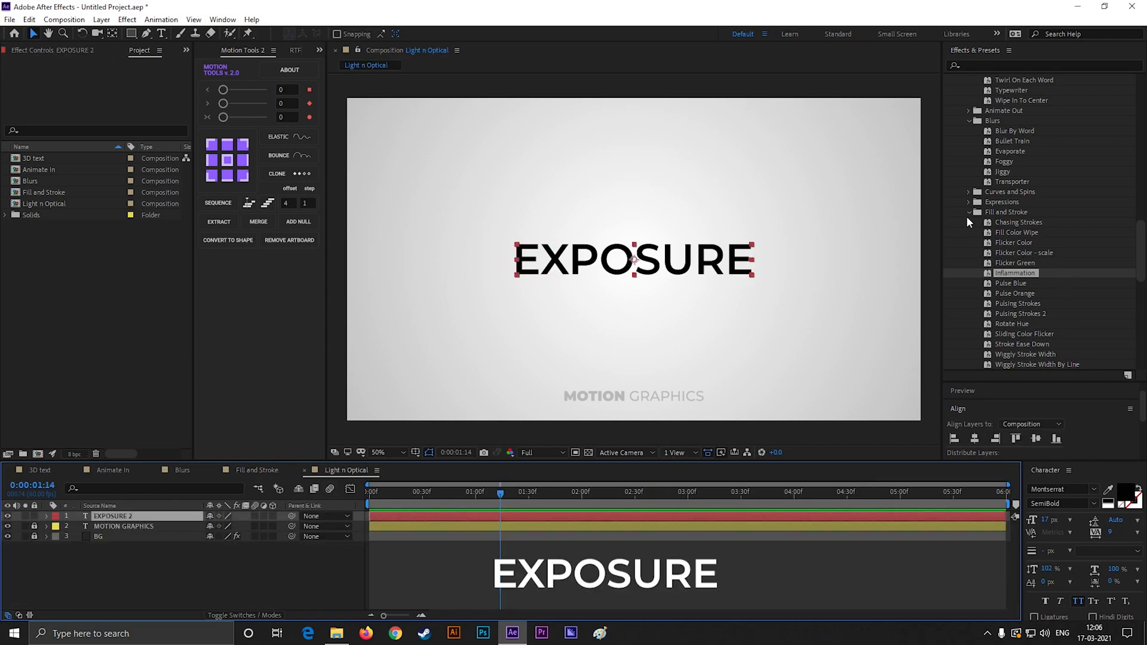
scroll("down", 3)
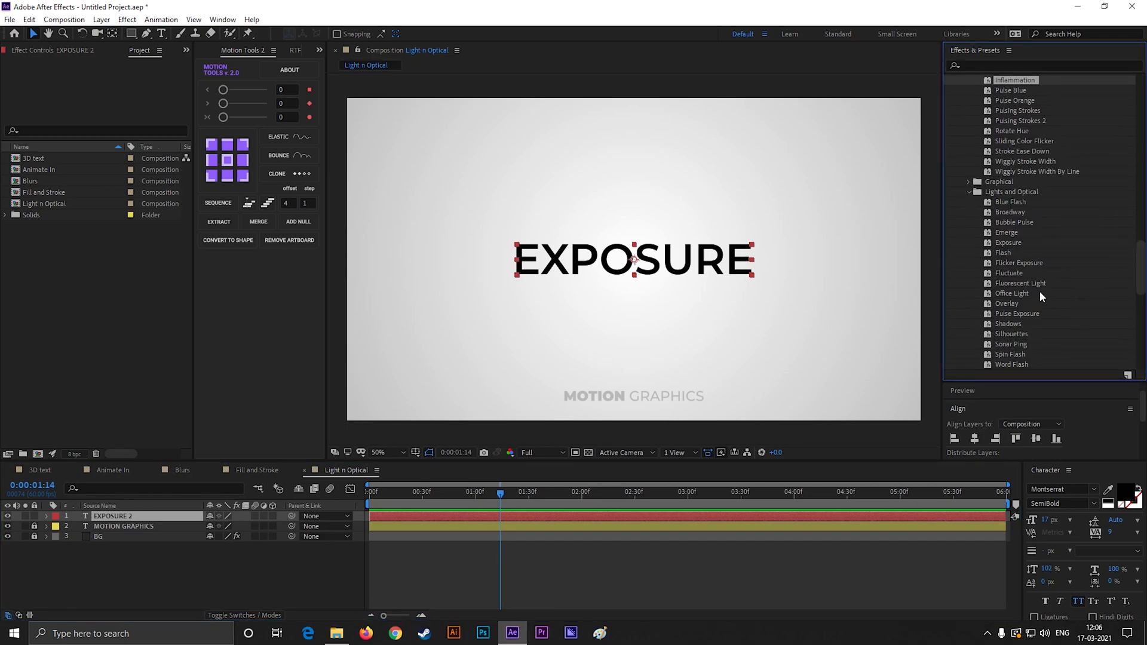
scroll("down", 3)
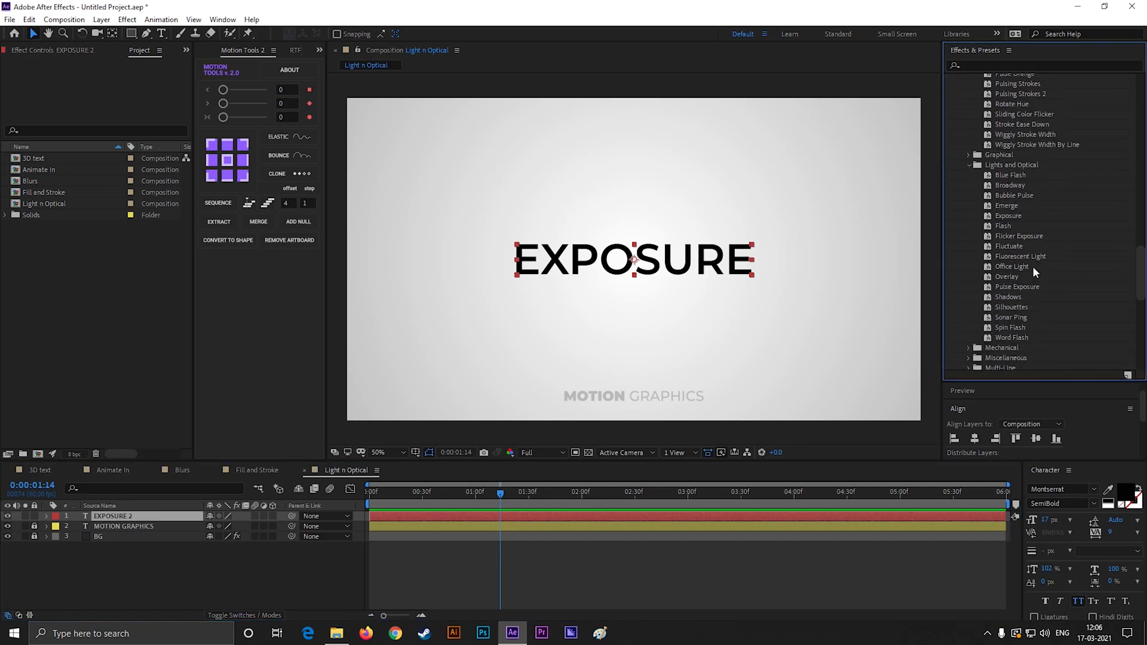
left_click(1008, 215)
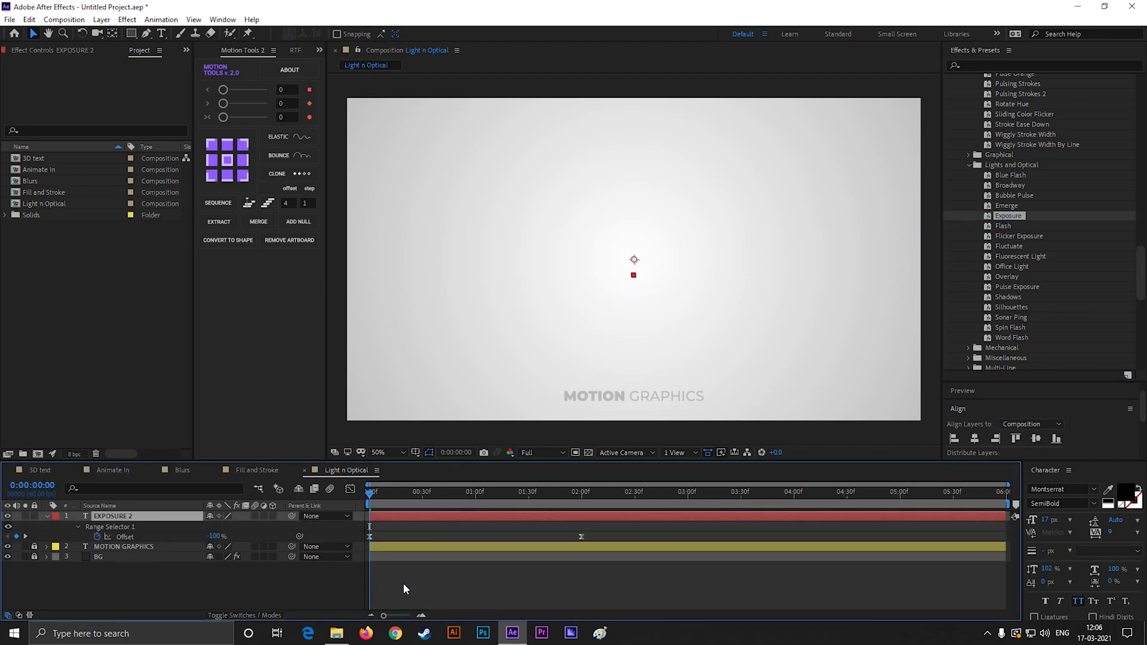
- Scrub the timeline to preview the exposure reveal animation
left_click(469, 492)
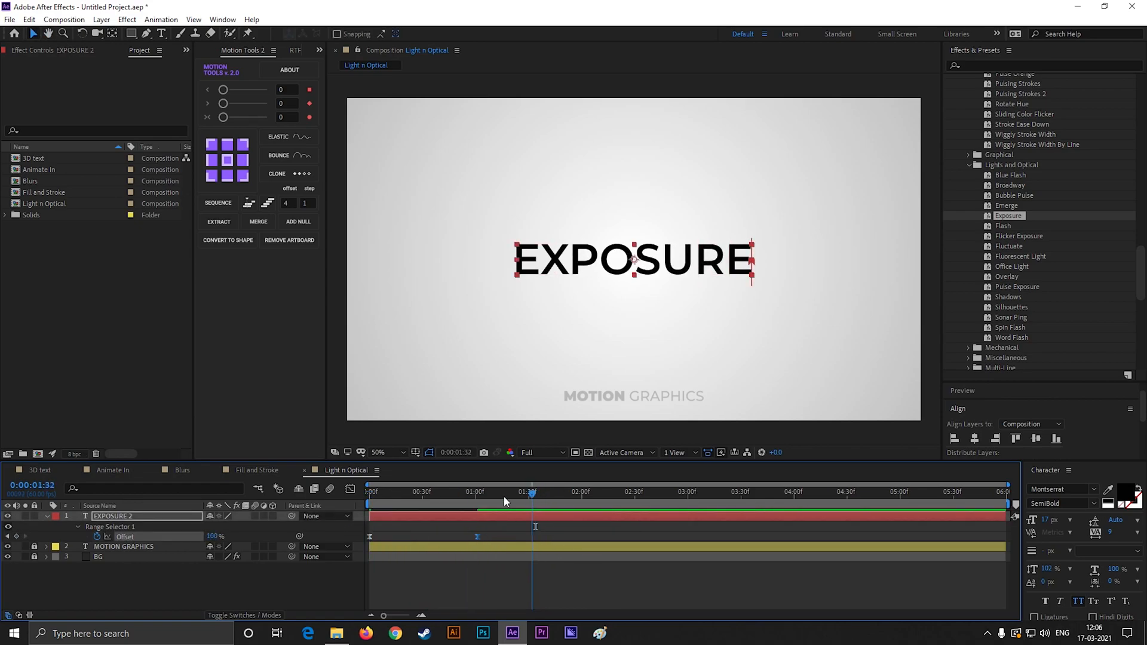
left_click(496, 492)
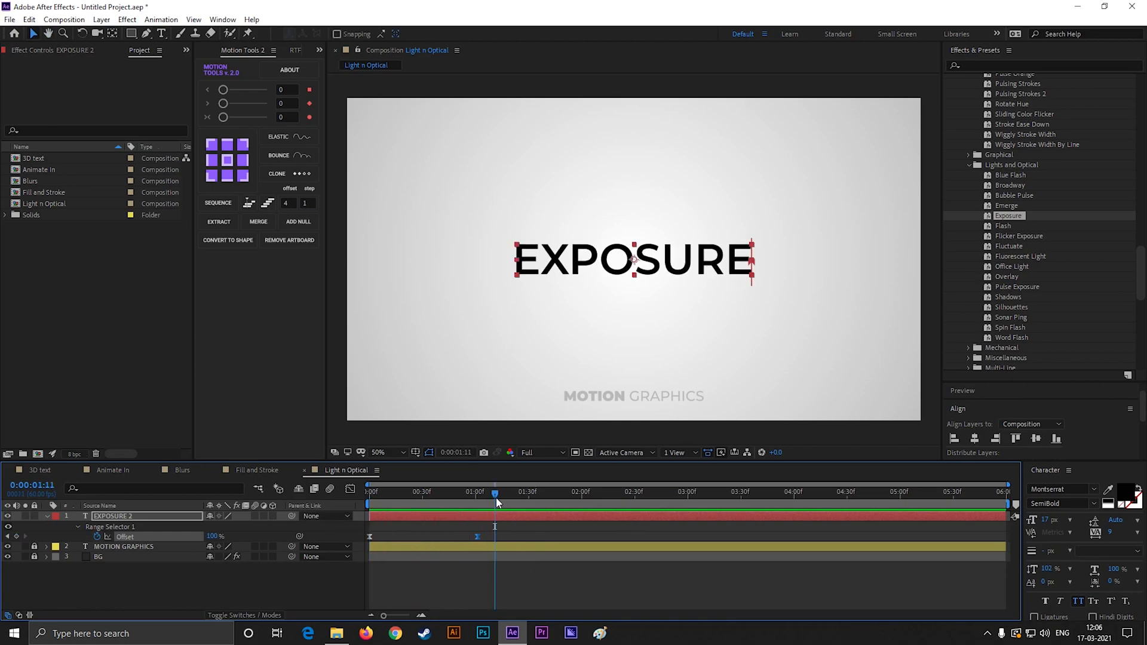
left_click_drag(496, 503, 453, 503)
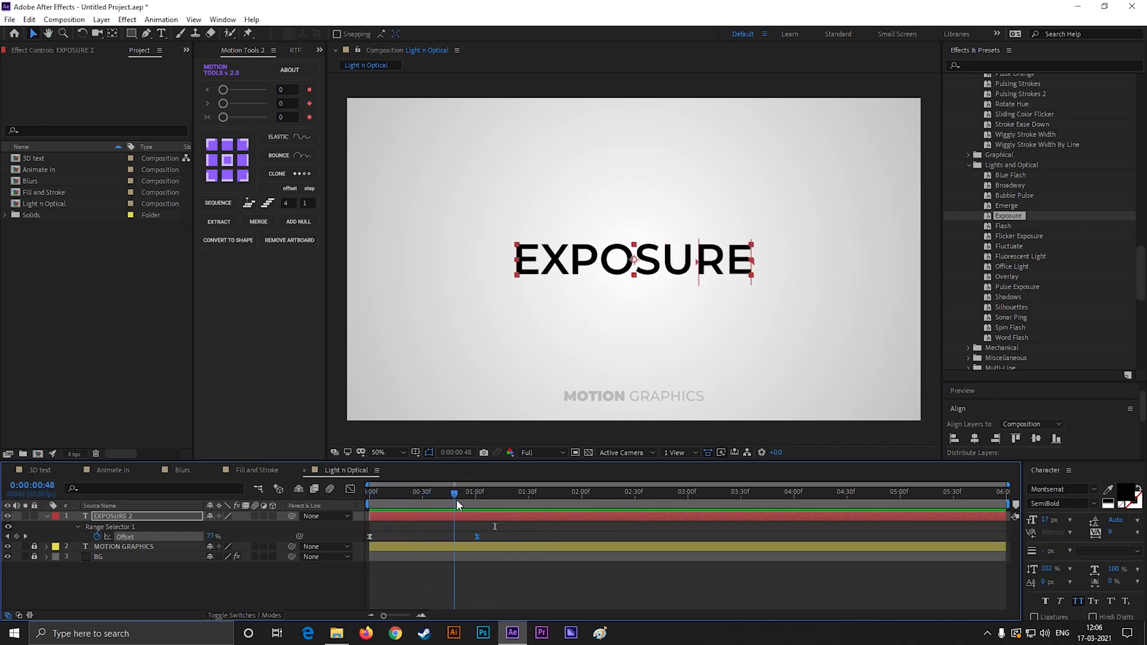